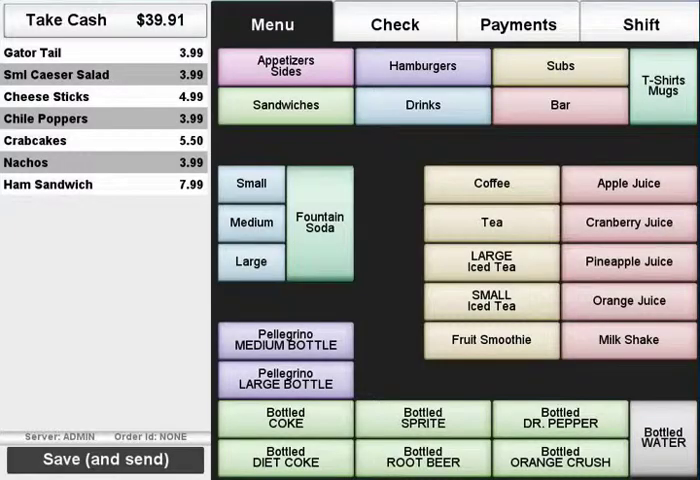
# From the Check tab, open the customer lookup and focus the orange search box.
pyautogui.click(393, 22)
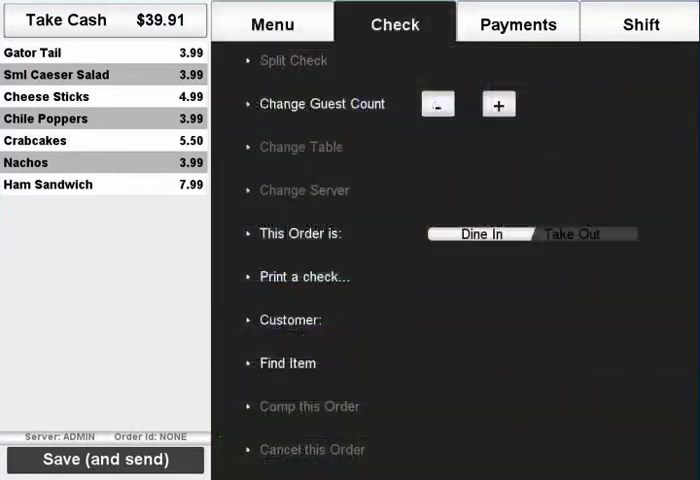
pyautogui.click(289, 320)
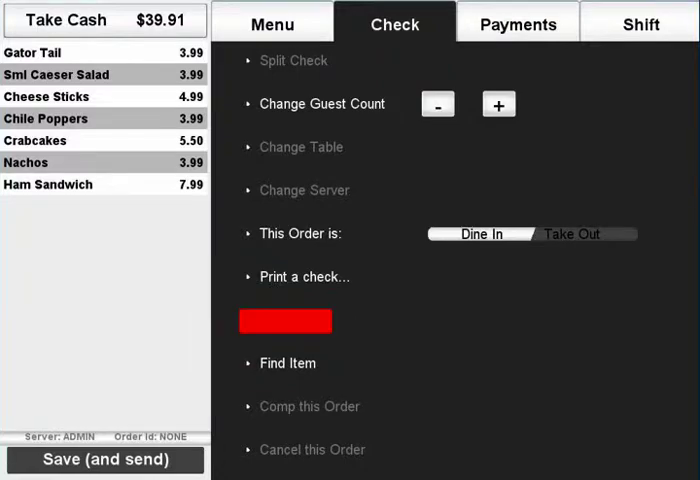
pyautogui.click(285, 320)
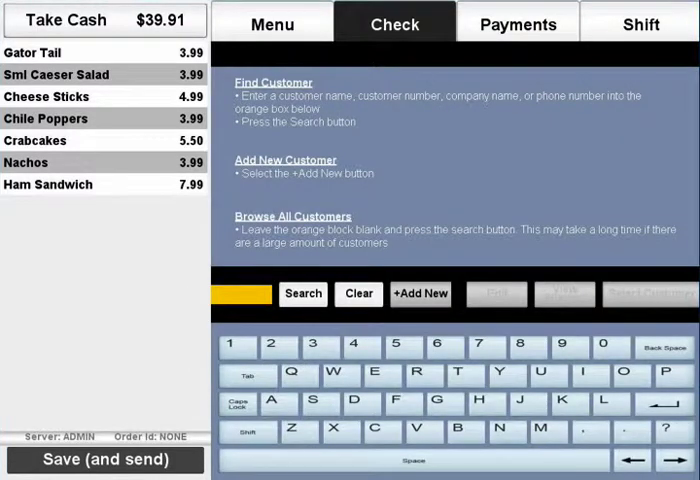
pyautogui.click(237, 294)
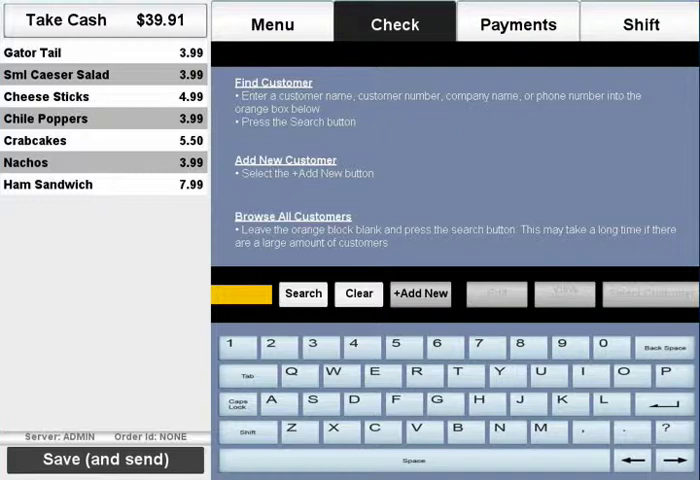
# Search customers for 'mca', listing two matching records.
pyautogui.write('mca')
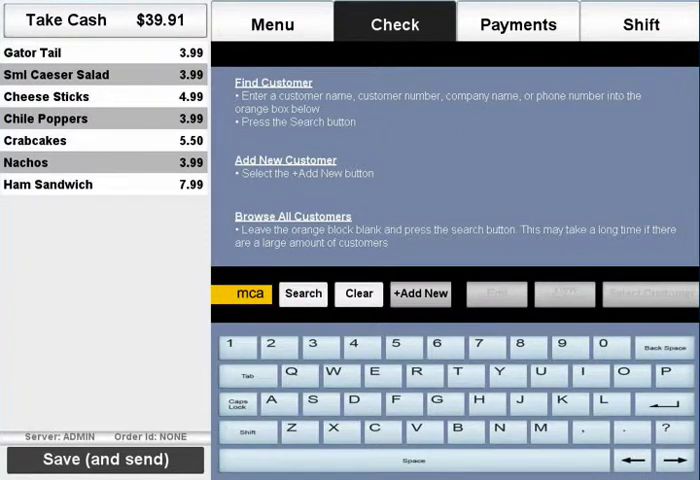
pyautogui.click(302, 293)
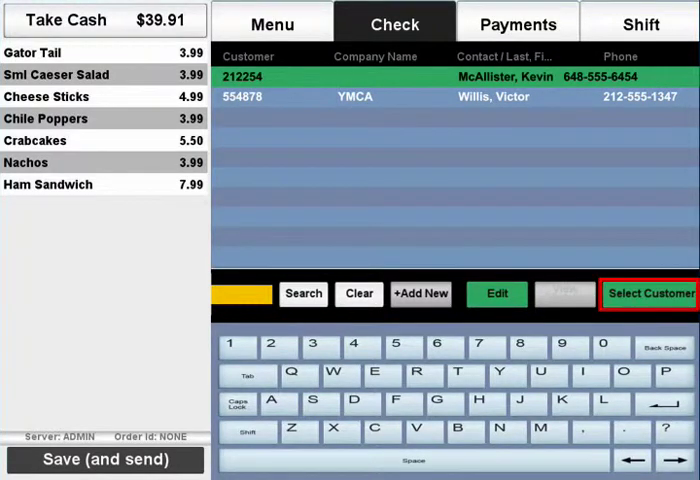
pyautogui.click(648, 293)
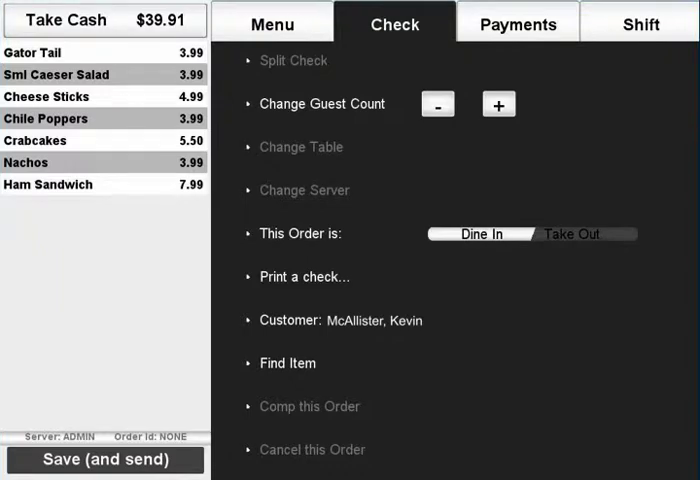
pyautogui.click(337, 320)
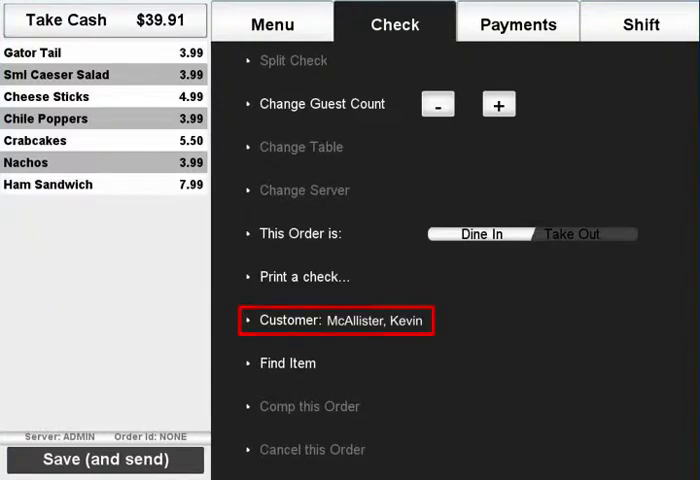
pyautogui.click(336, 320)
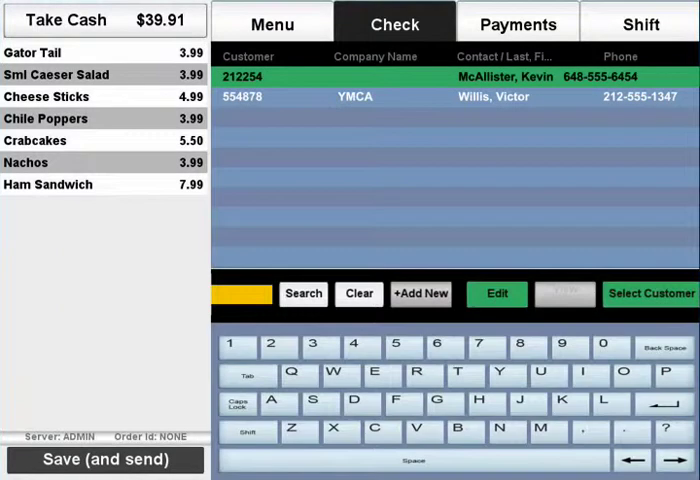
pyautogui.click(496, 293)
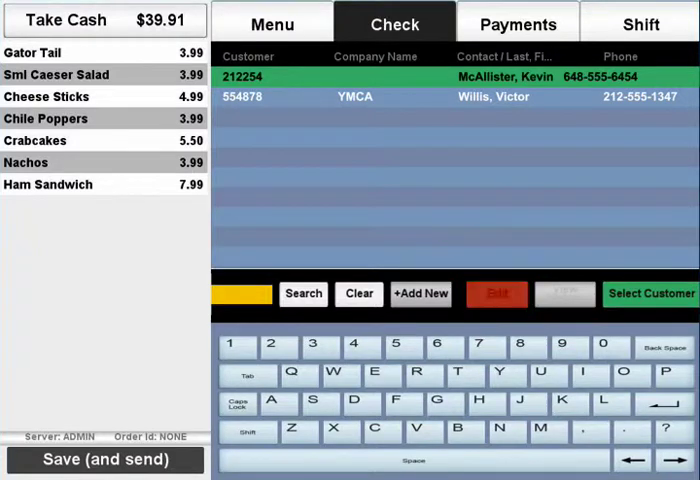
pyautogui.click(496, 294)
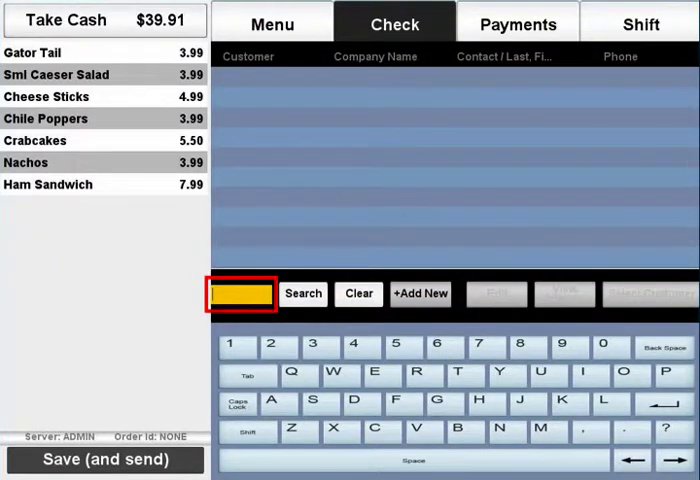
pyautogui.click(303, 293)
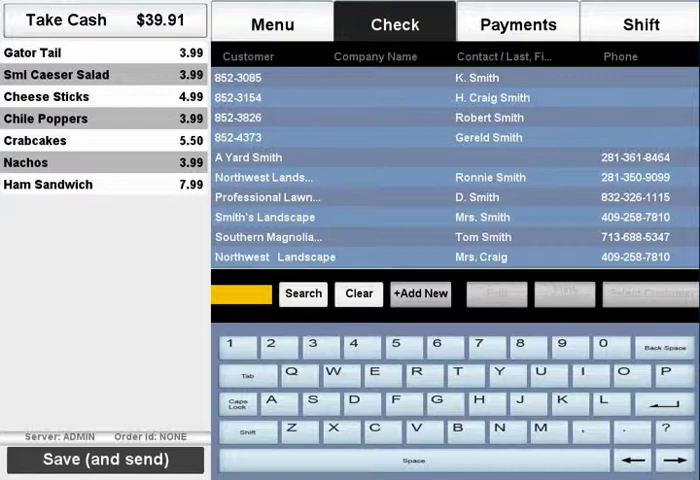
pyautogui.click(358, 293)
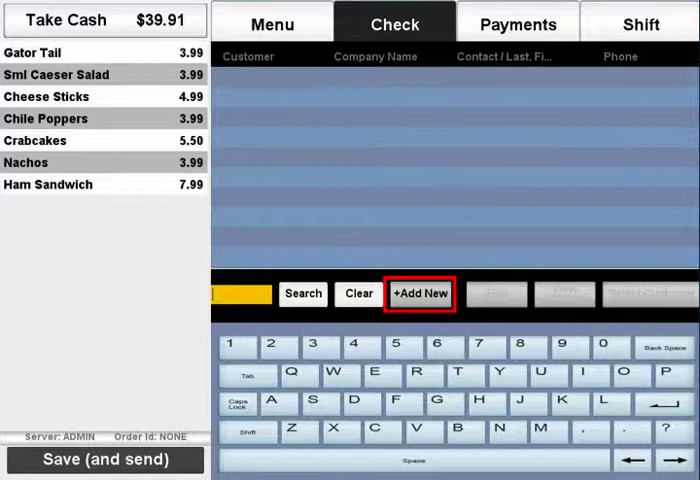
# Start a new customer record with customer code A43556782.
pyautogui.click(420, 293)
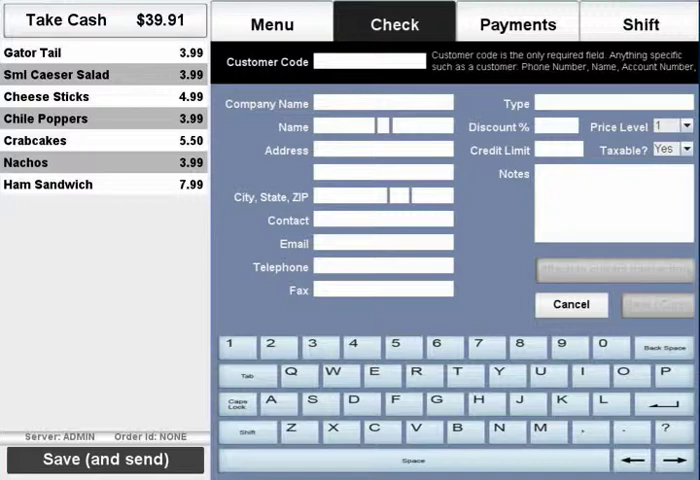
pyautogui.click(370, 61)
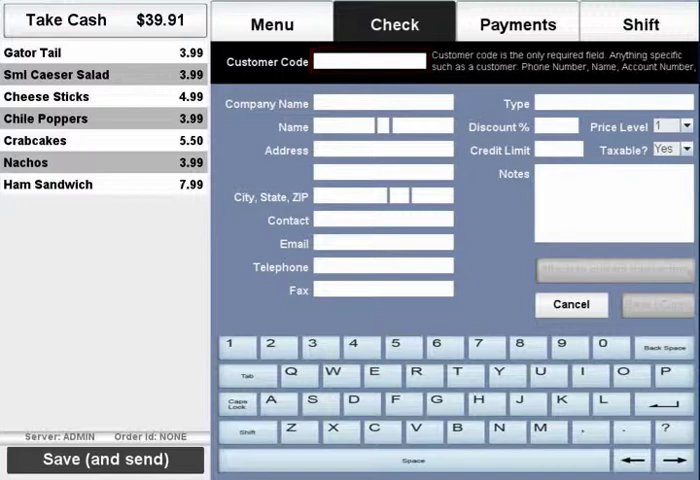
pyautogui.write('Davis')
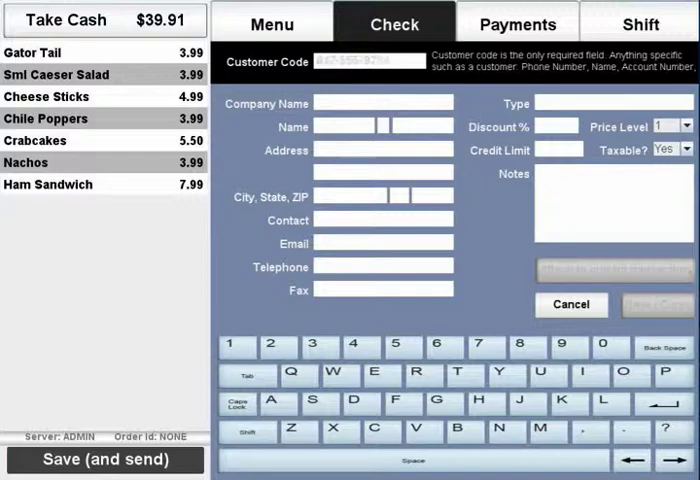
pyautogui.write('A43556782')
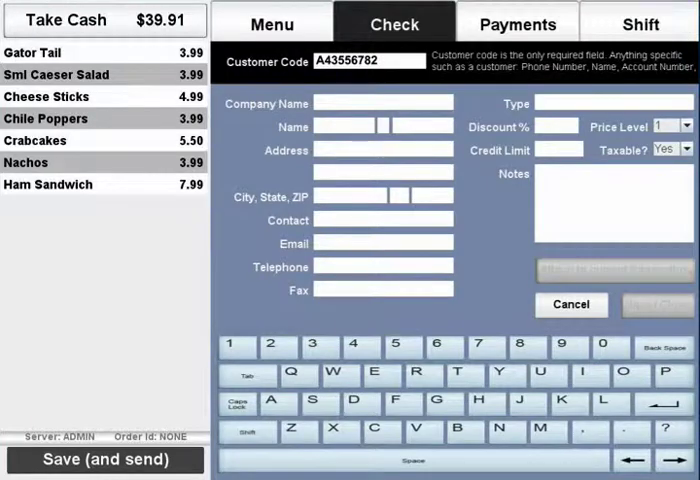